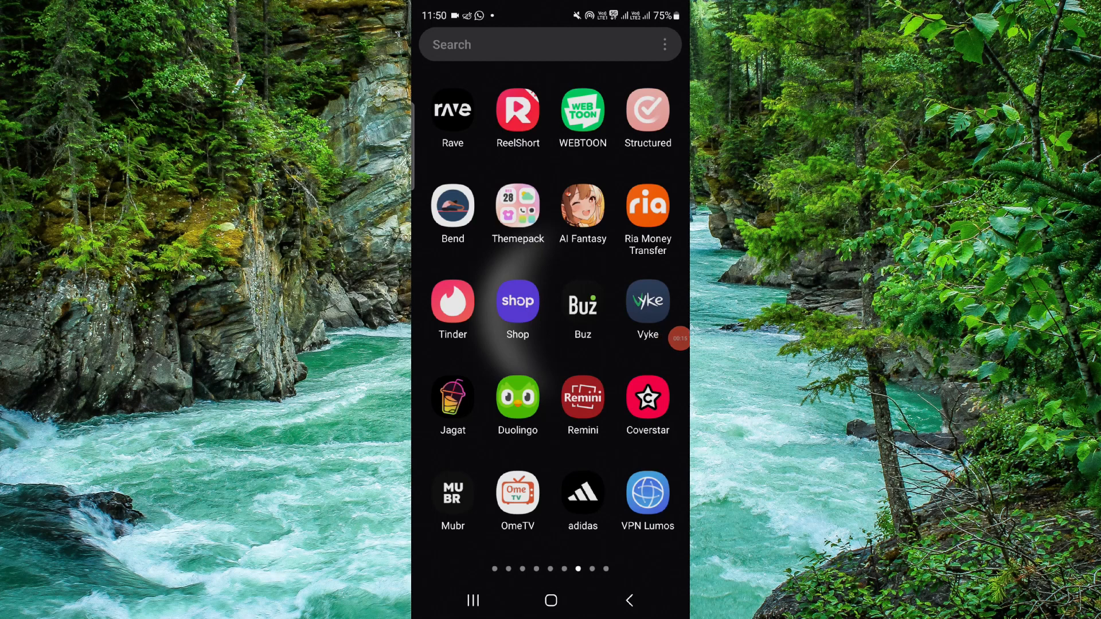
Return to the Android home screen from the app drawer.
click(583, 399)
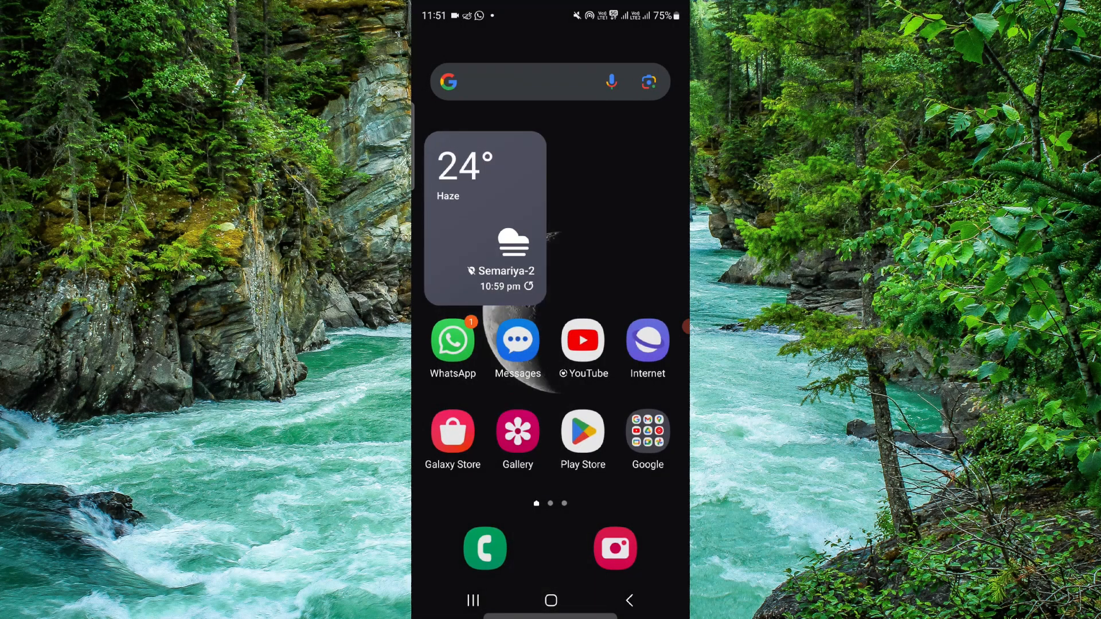
Launch Google Play and open the Subscriptions page from the account menu, showing the expired YouTube Premium Family plan.
click(582, 430)
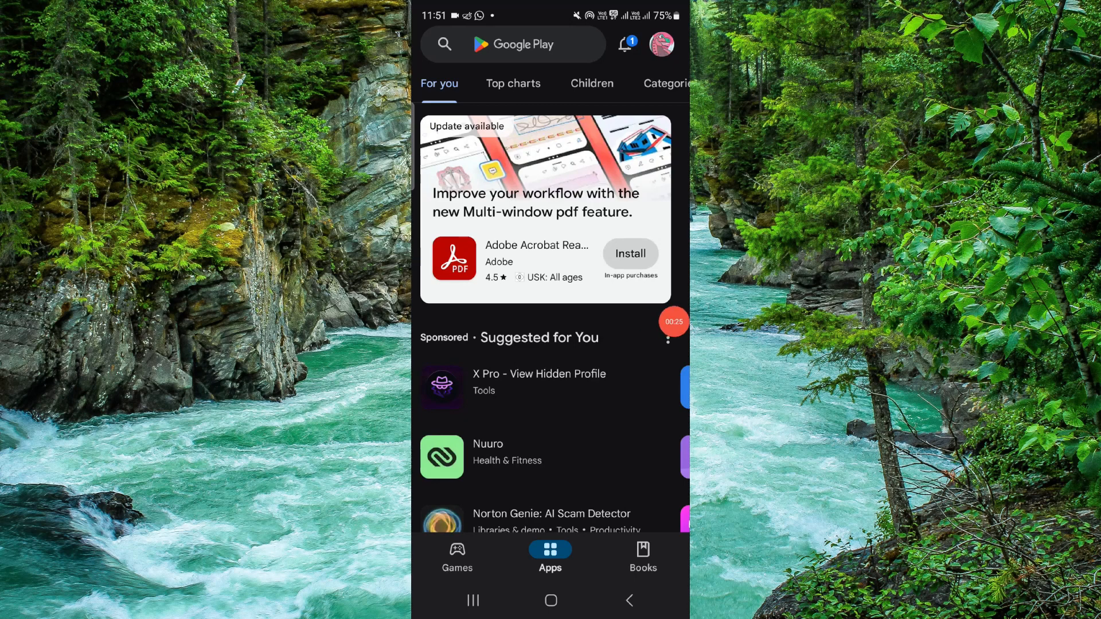
click(513, 44)
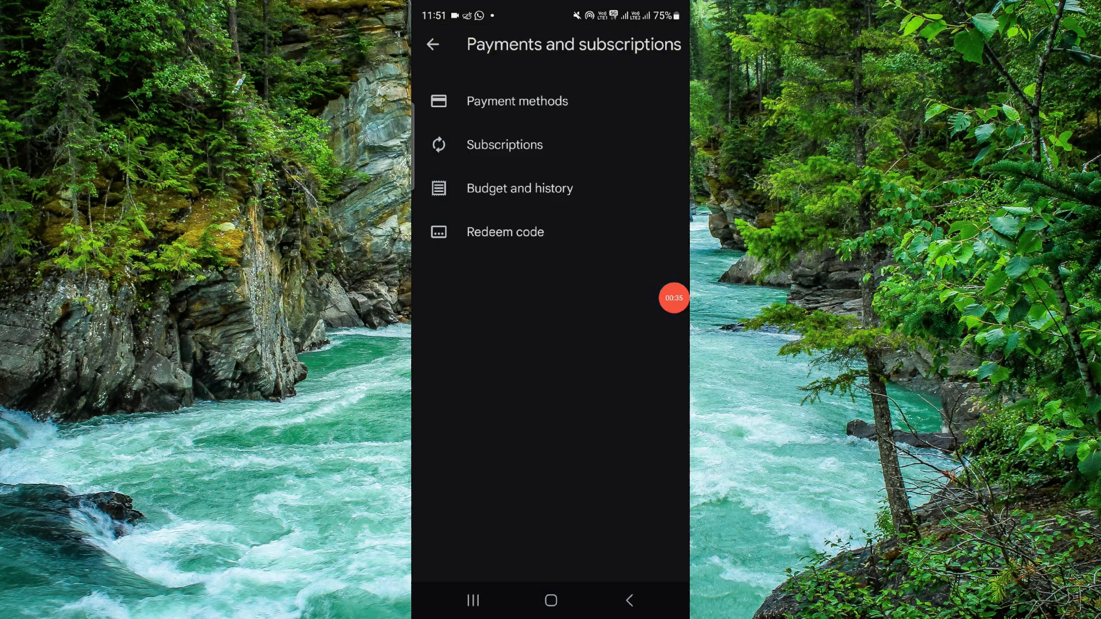
click(505, 145)
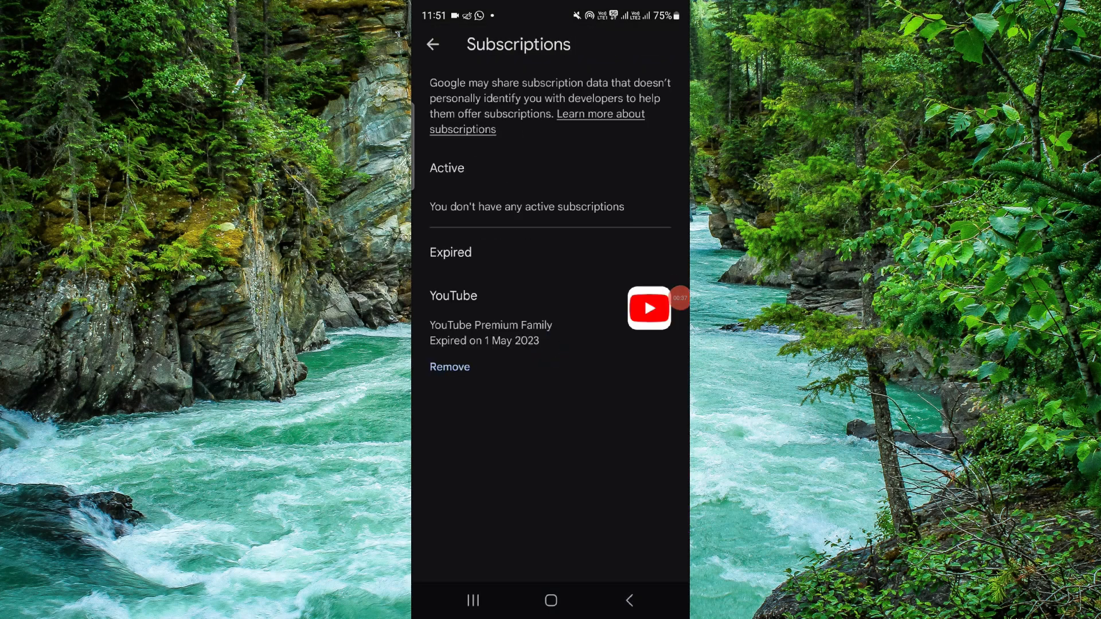